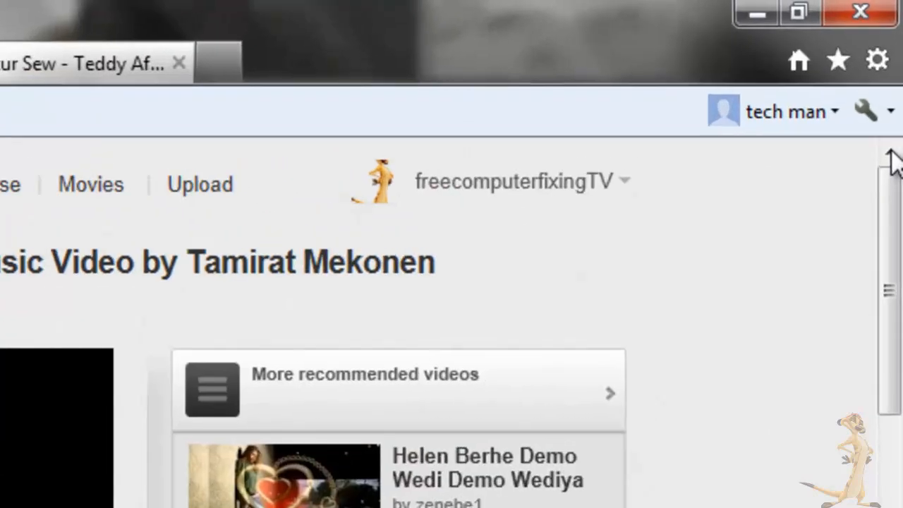
Step: Review the installed add-ons list in Manage Add-ons from the Programs settings, confirming Shockwave Flash is enabled
left_click(878, 59)
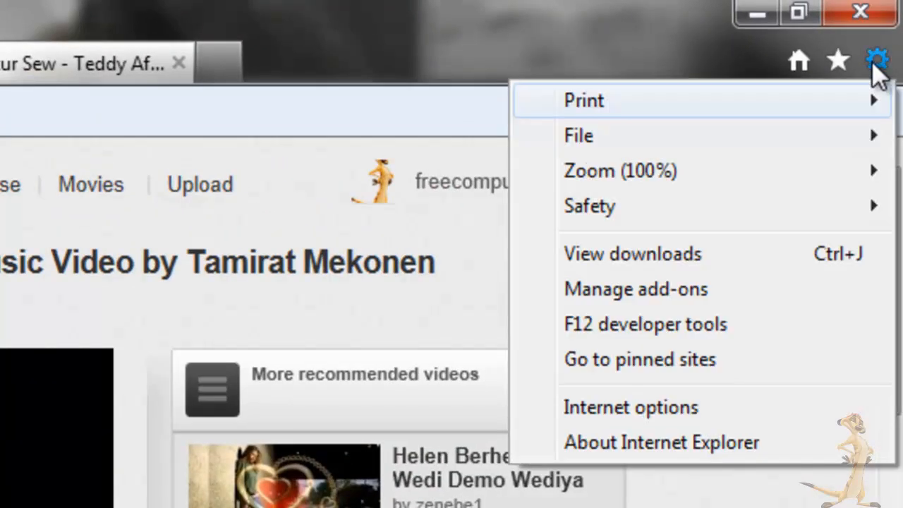
mouse_move(619, 421)
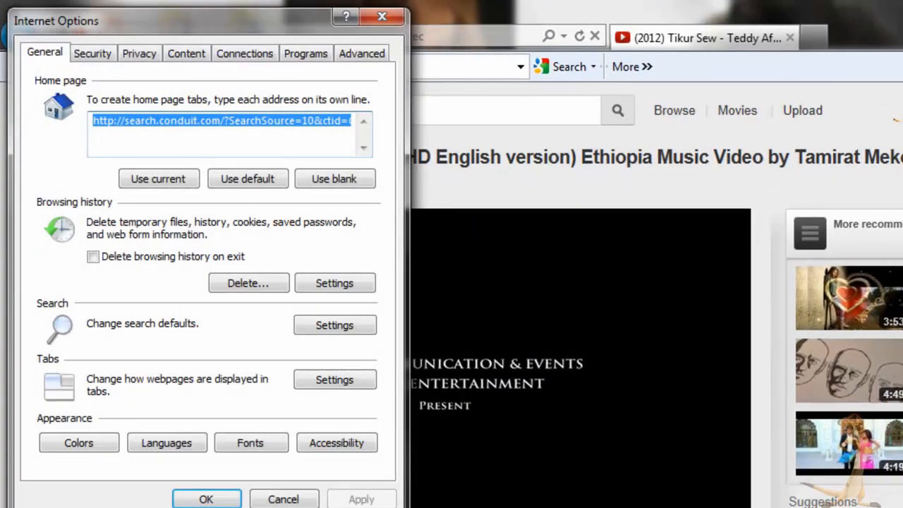
mouse_move(305, 54)
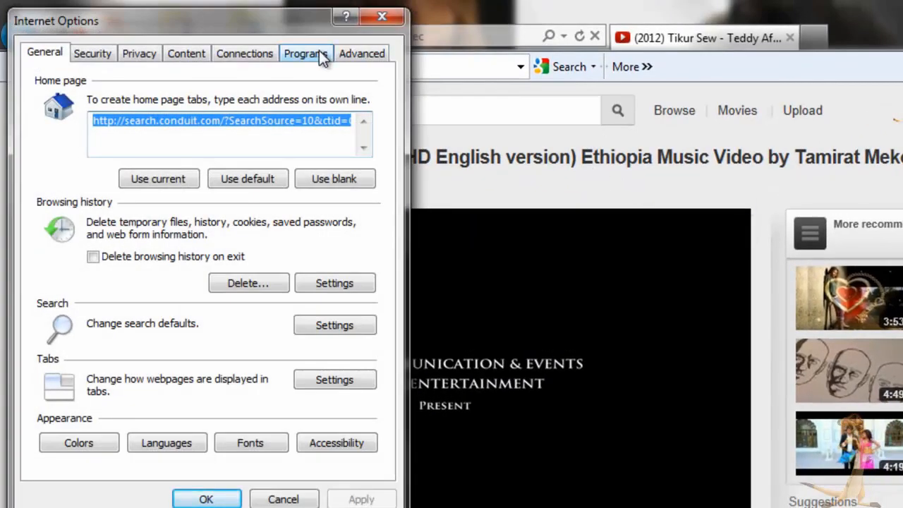
left_click(305, 53)
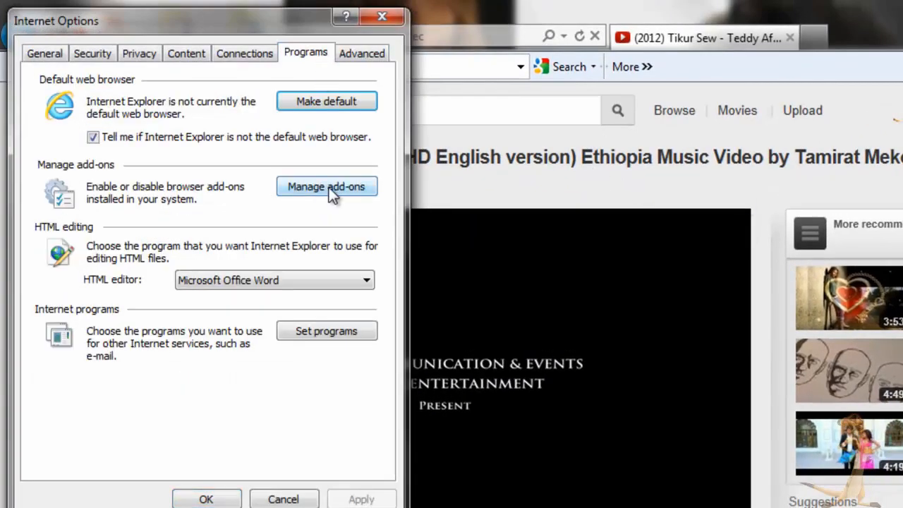
left_click(326, 186)
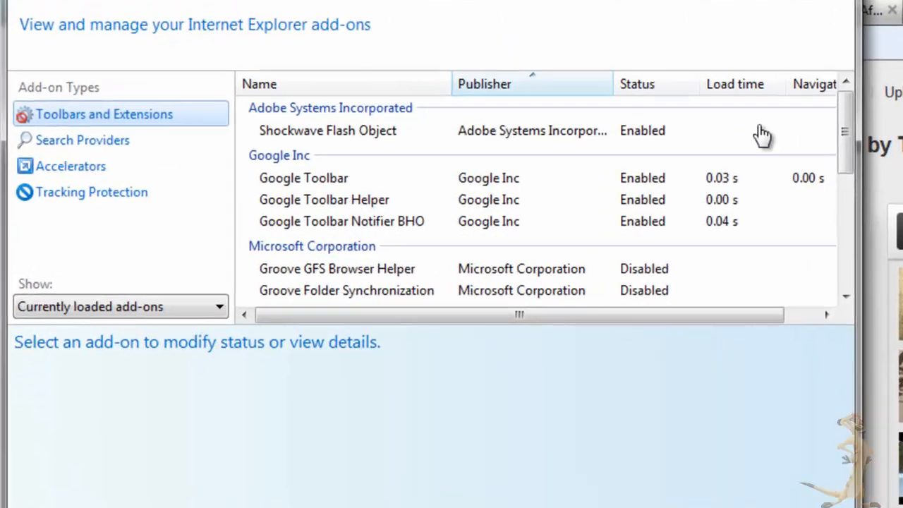
scroll("down", 3)
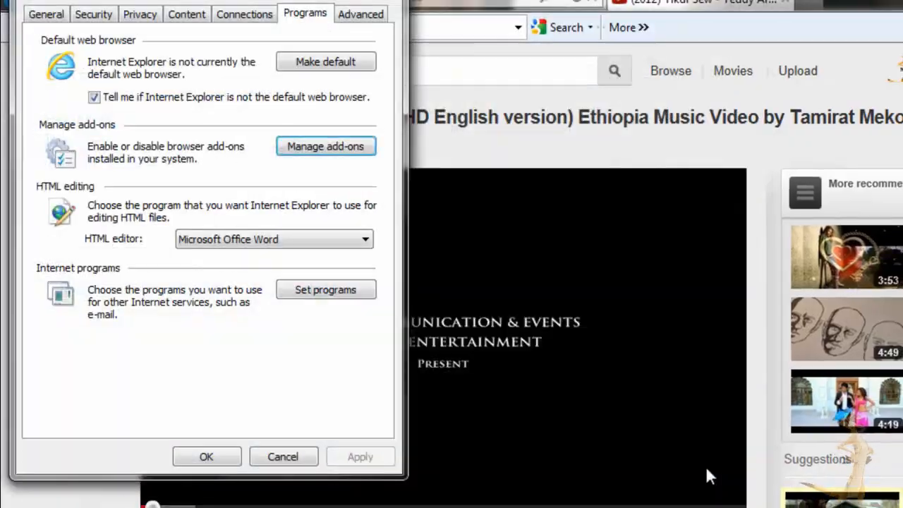
left_click(206, 458)
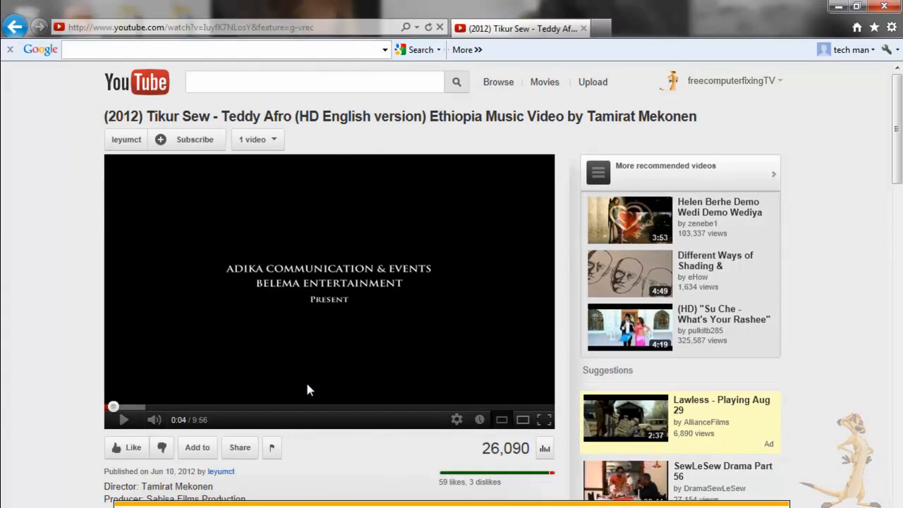
mouse_move(486, 186)
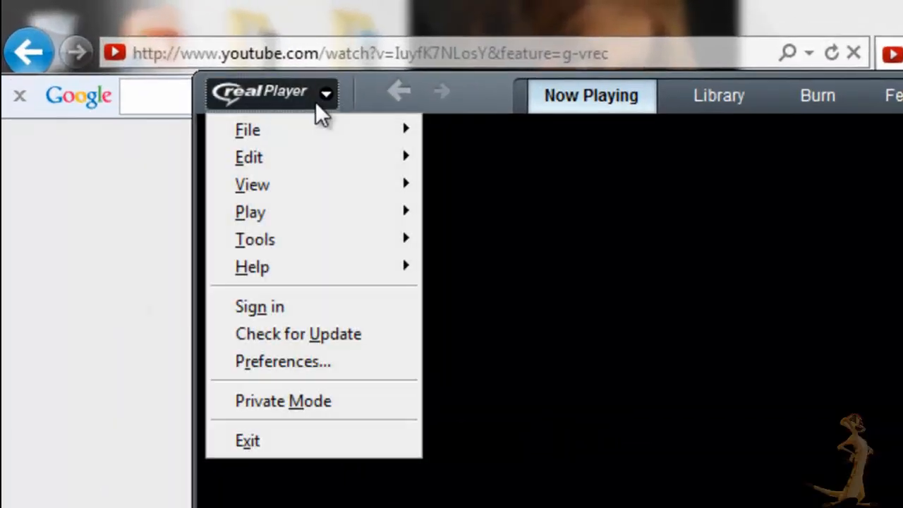
mouse_move(339, 333)
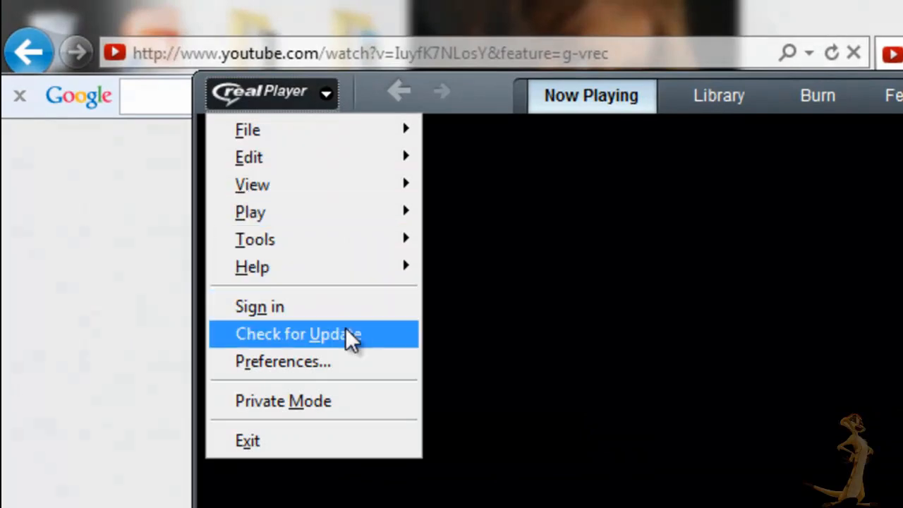
Step: Go to the AutoUpdate settings under Automatic Services in RealPlayer Preferences
left_click(283, 362)
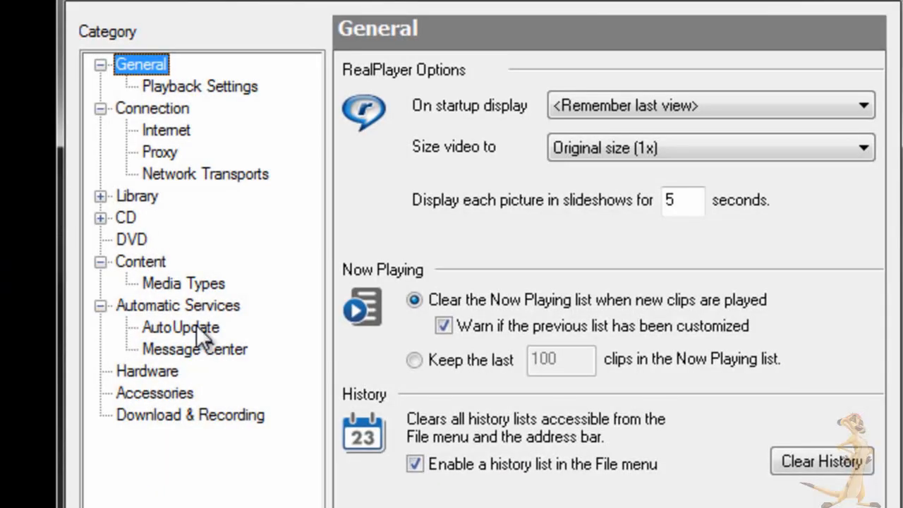
left_click(189, 415)
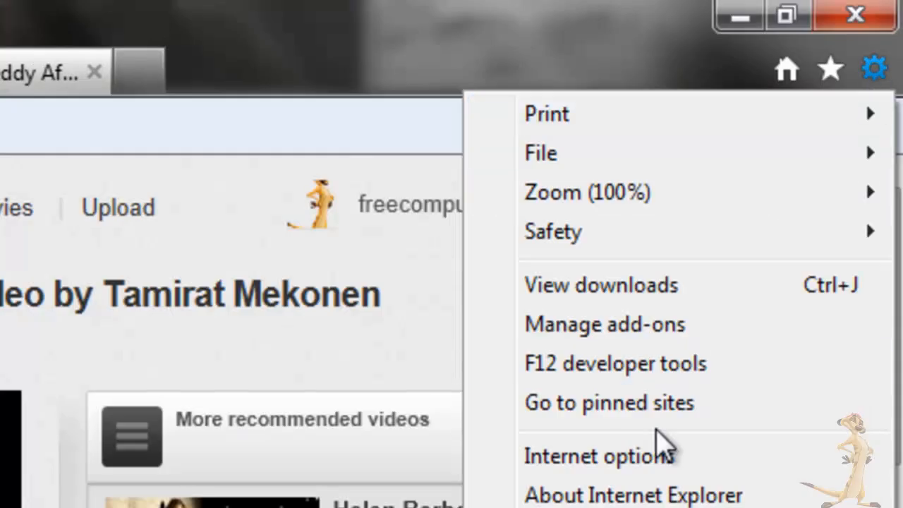
mouse_move(628, 465)
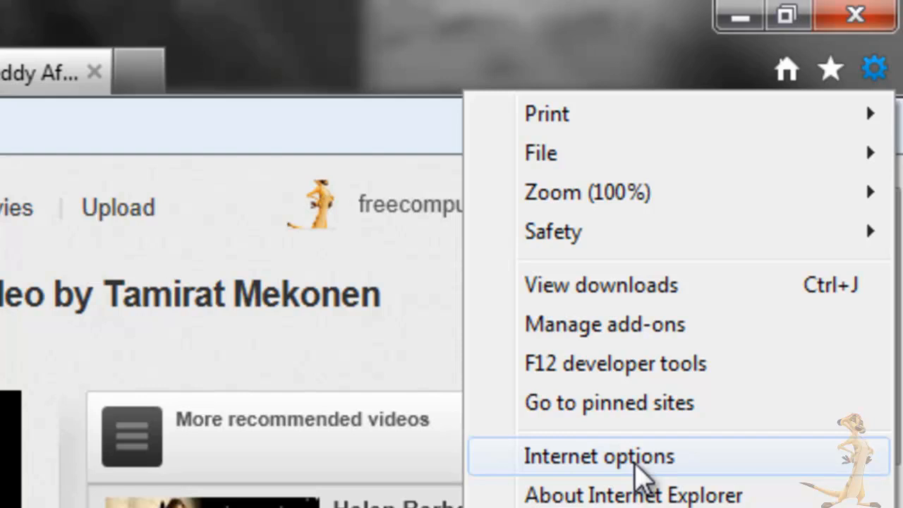